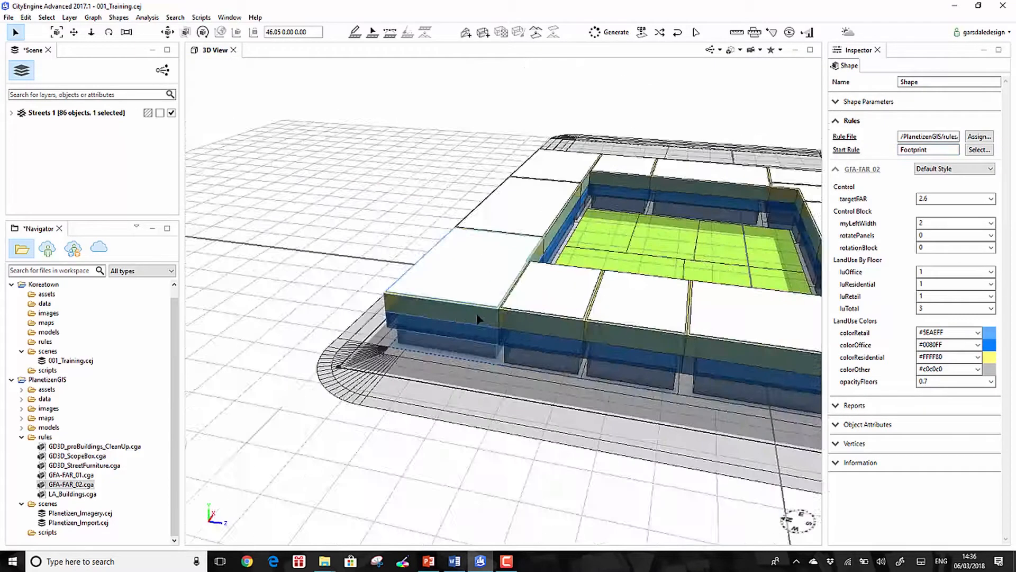
Bring up the Select menu's selection commands over the unbuilt block scene
click(46, 18)
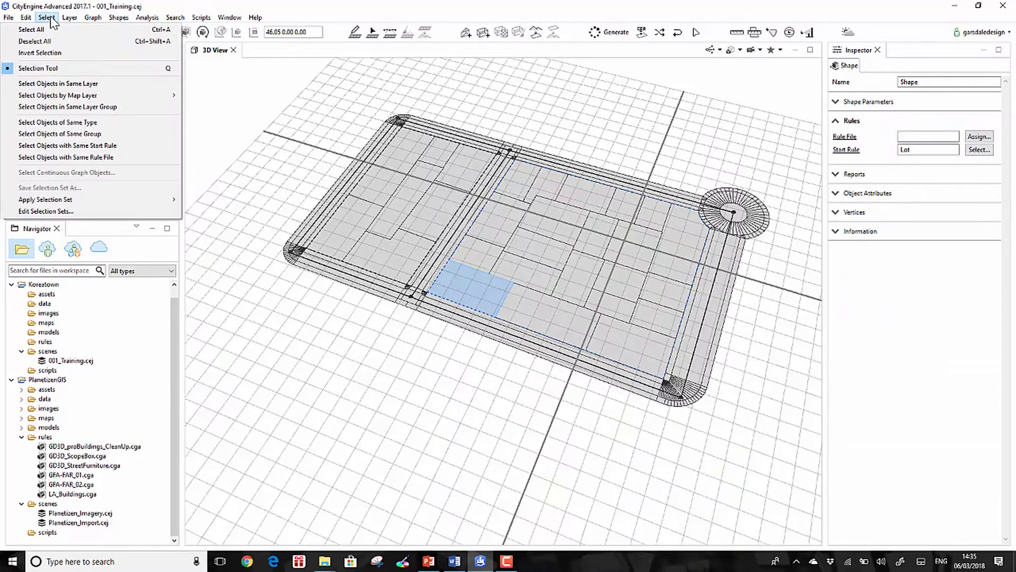